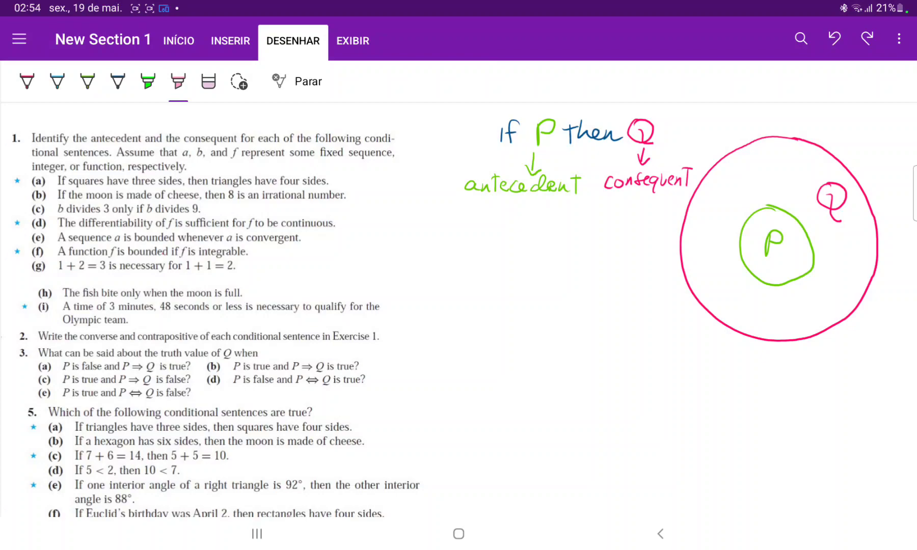
- Draw a small dark blue circle inside the pink Q circle, below and outside P
click(117, 82)
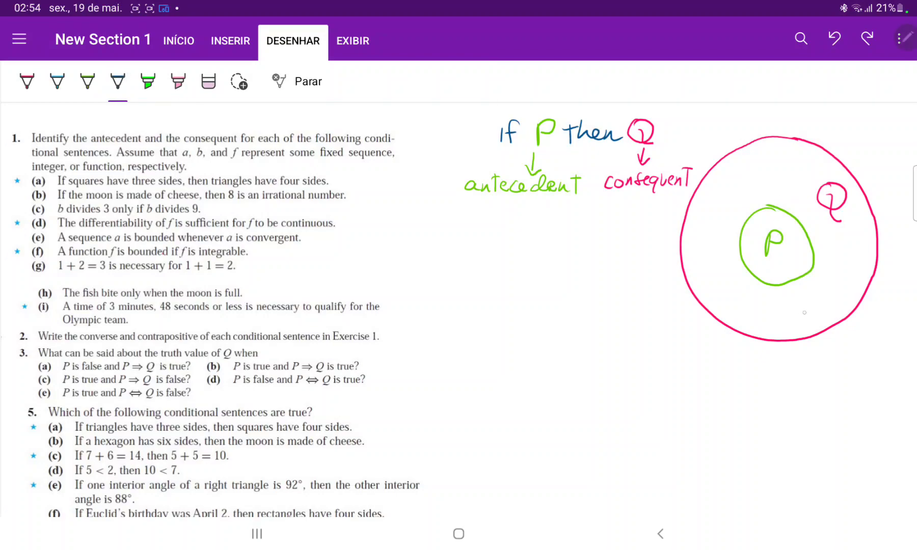
drag(790, 298, 813, 315)
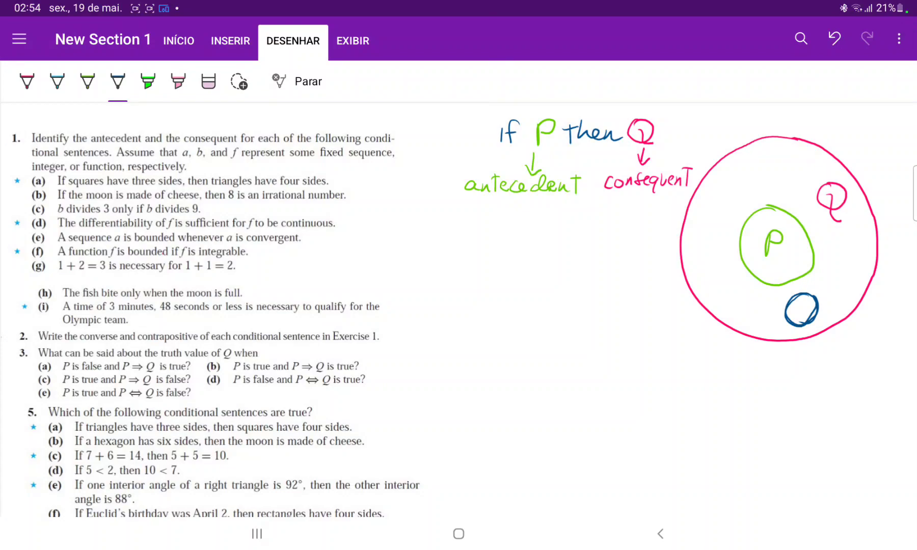
click(147, 82)
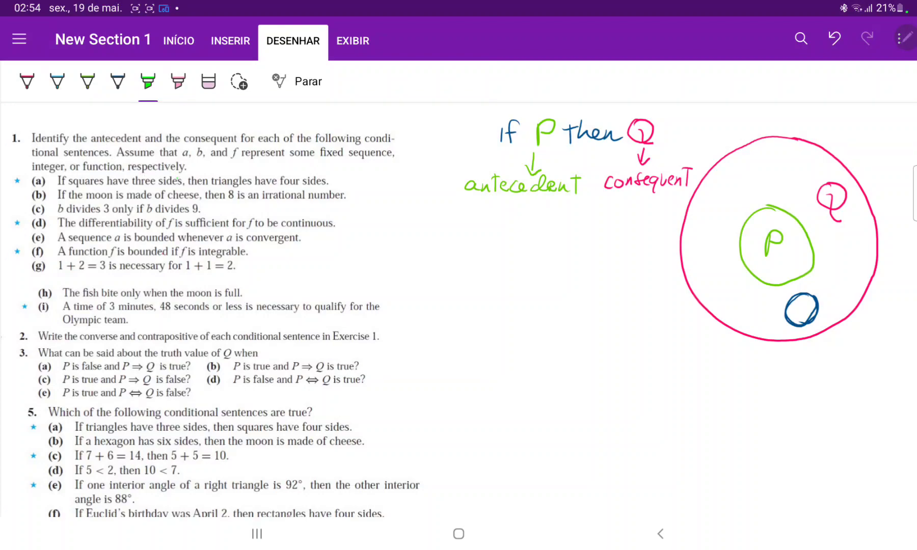
- Highlight item (a)'s antecedent green and consequent pink, then mark item (b) likewise
drag(110, 180, 184, 181)
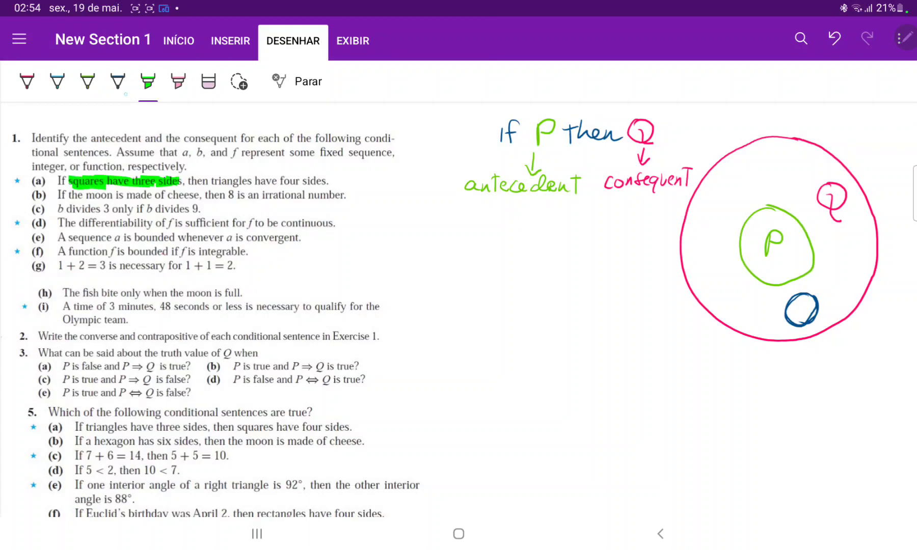
click(178, 81)
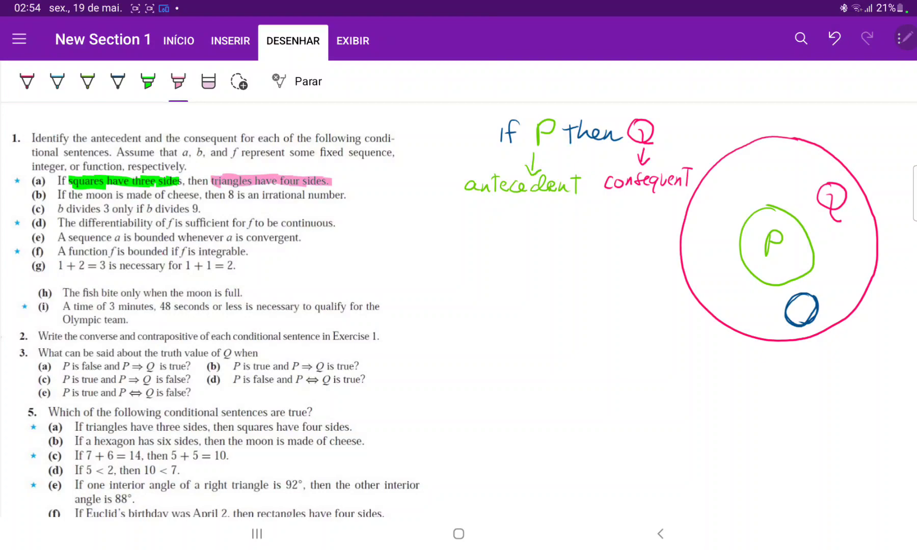
click(147, 82)
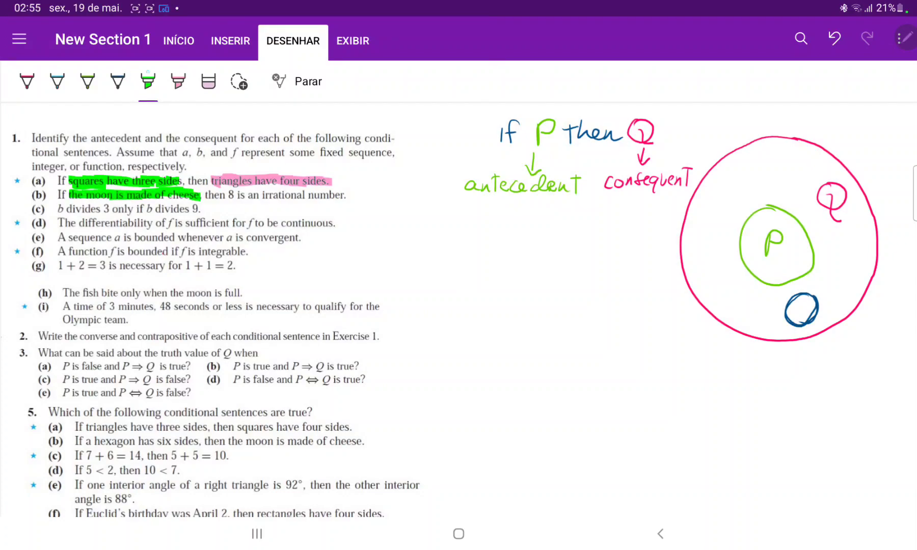
click(178, 81)
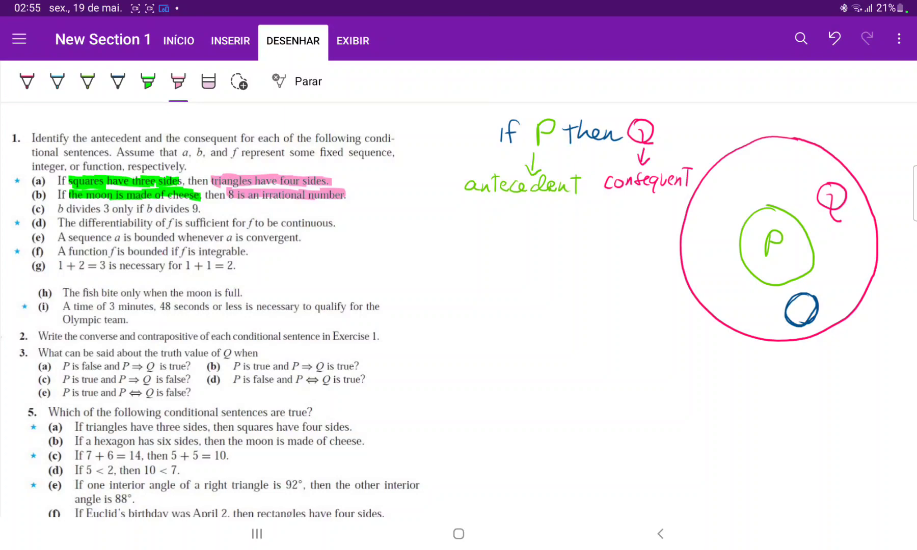
- Scribble-fill the blue circle solid and handwrite 'P only if Q' beside the exercise
click(117, 83)
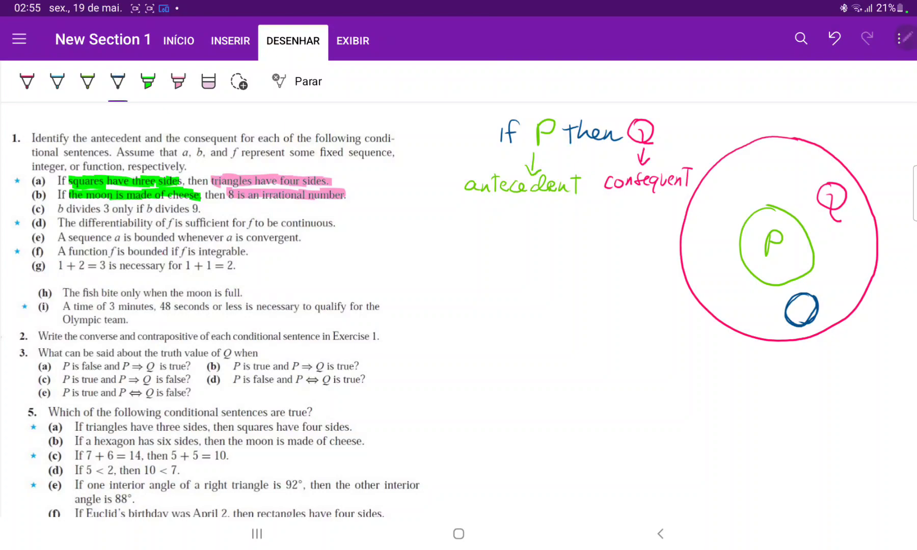
drag(792, 310, 812, 308)
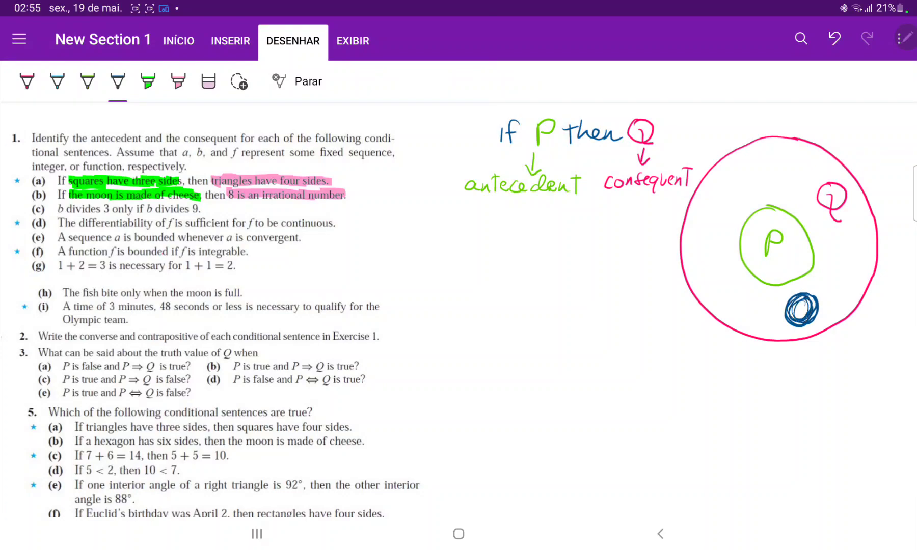
drag(792, 310, 809, 304)
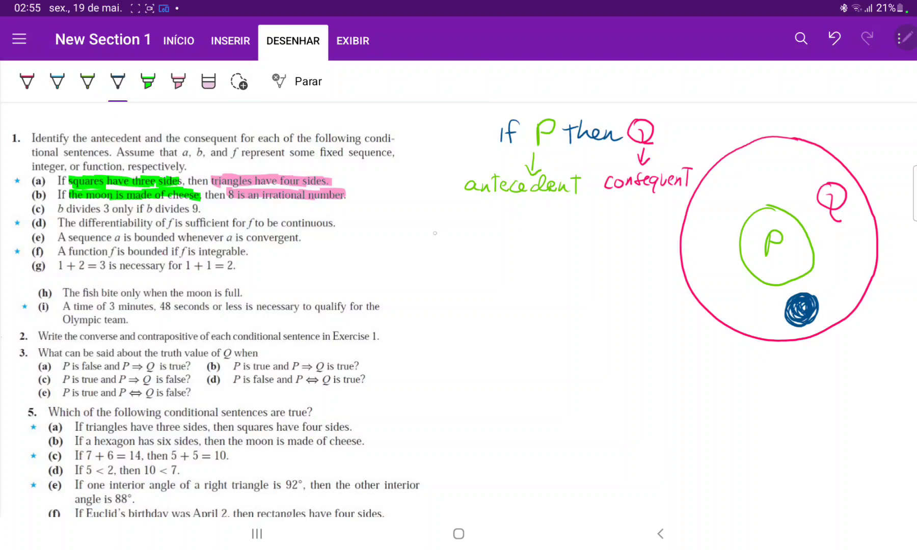
drag(435, 231, 479, 246)
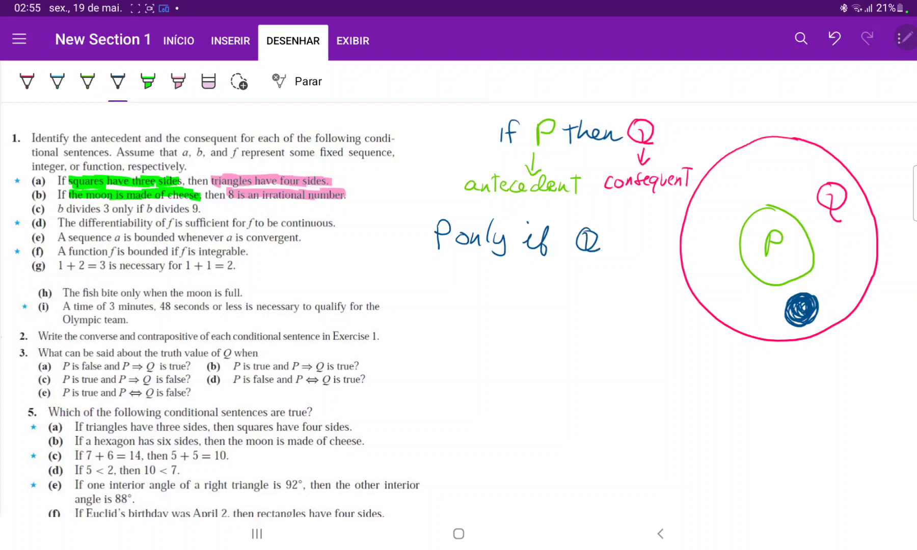
click(147, 81)
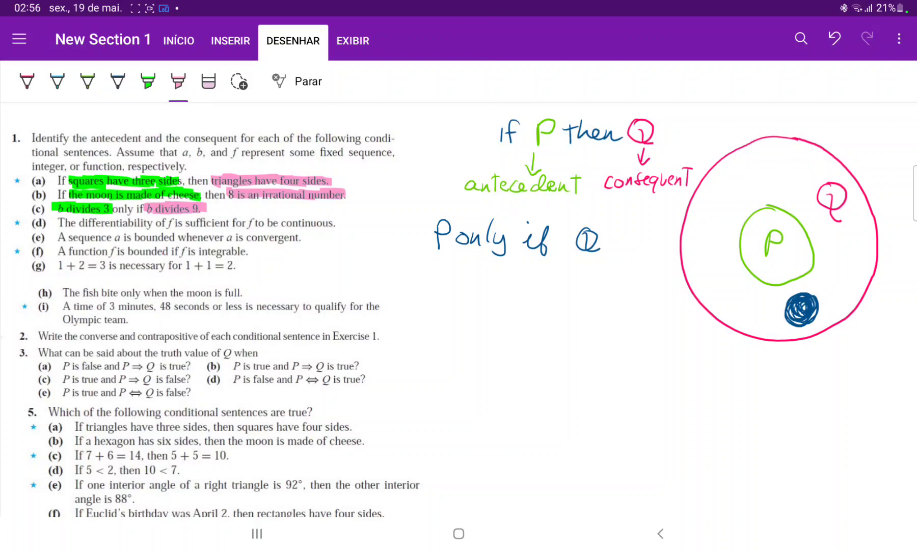
- Draw a light blue circle above P inside Q and handwrite 'P is suff. for Q' below
click(57, 82)
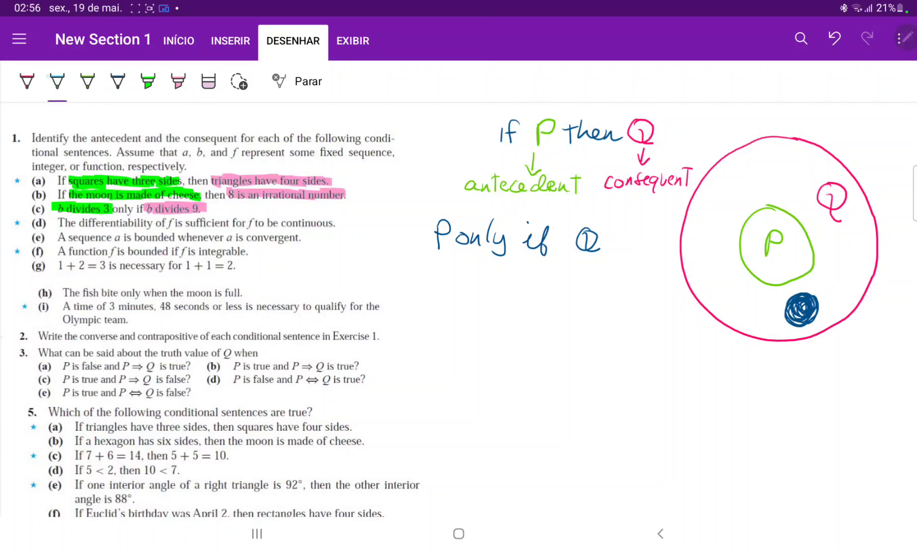
drag(754, 154, 786, 182)
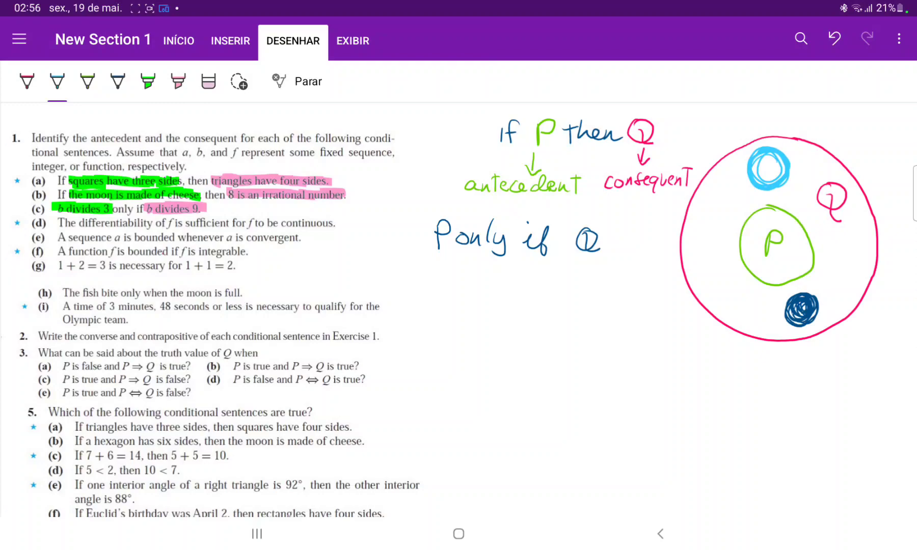
click(118, 82)
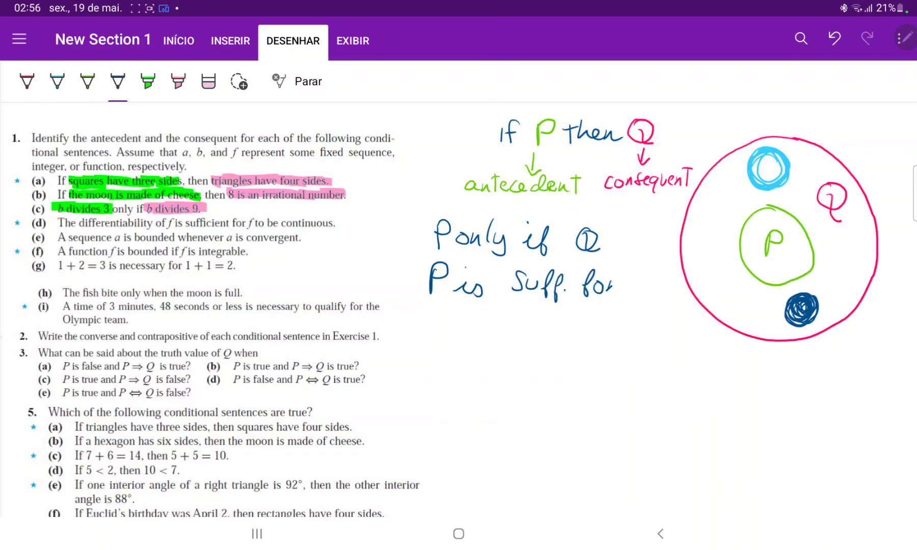
drag(629, 286, 649, 286)
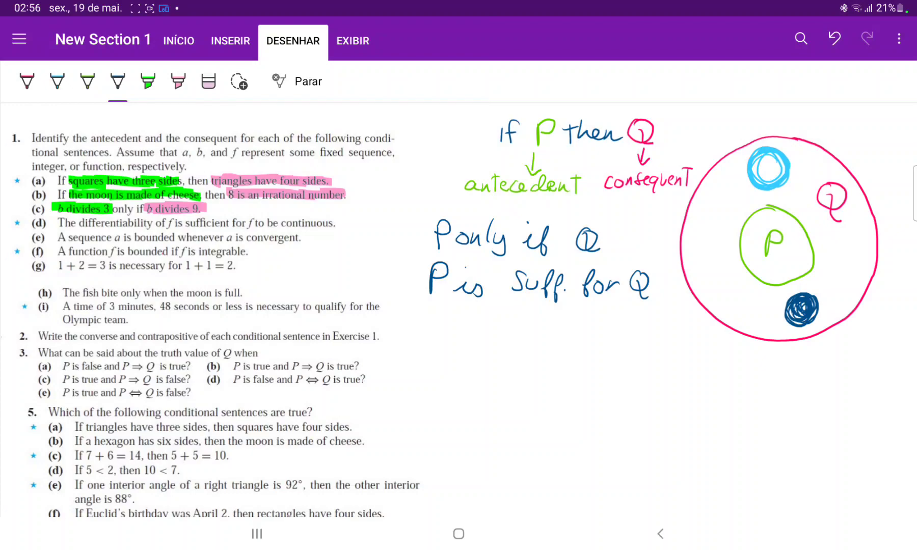
click(147, 82)
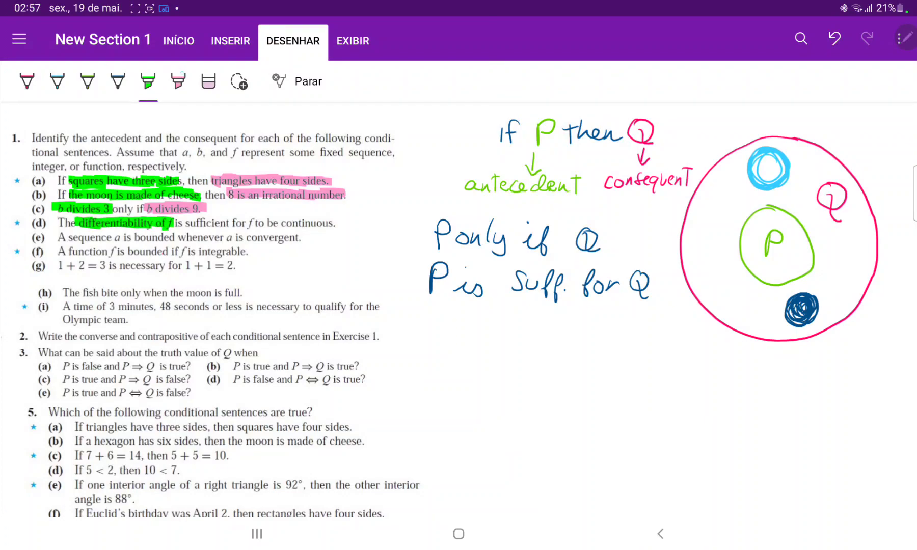
- Highlight item (d)'s consequent pink and draw a dark blue circle left of P inside Q
click(177, 81)
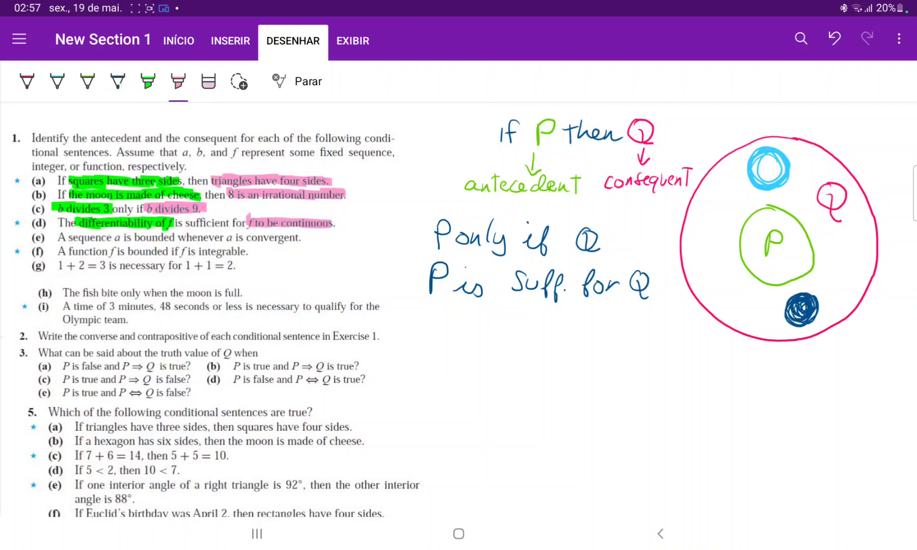
click(117, 81)
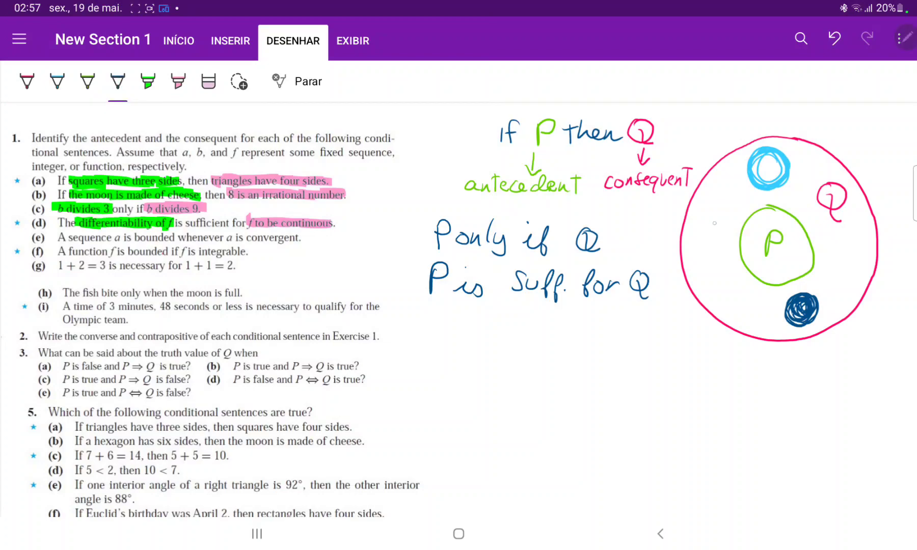
drag(693, 210, 725, 234)
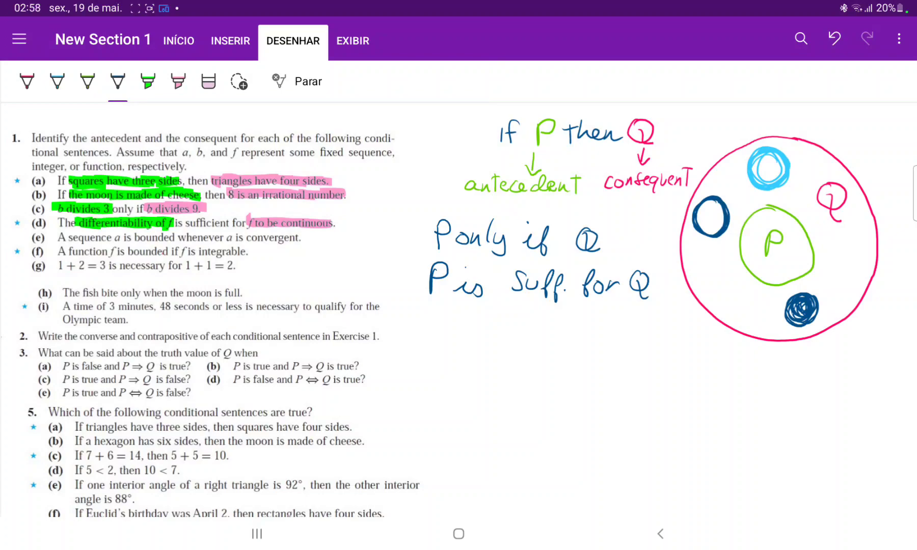
click(208, 81)
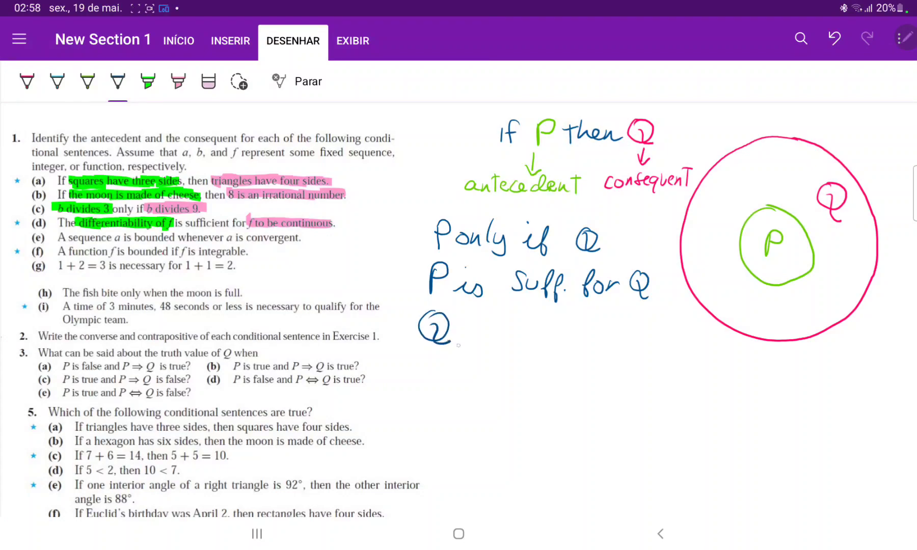
- Handwrite 'Q whenever P' below the sufficiency line and highlight item (e)'s antecedent green
drag(462, 327, 550, 327)
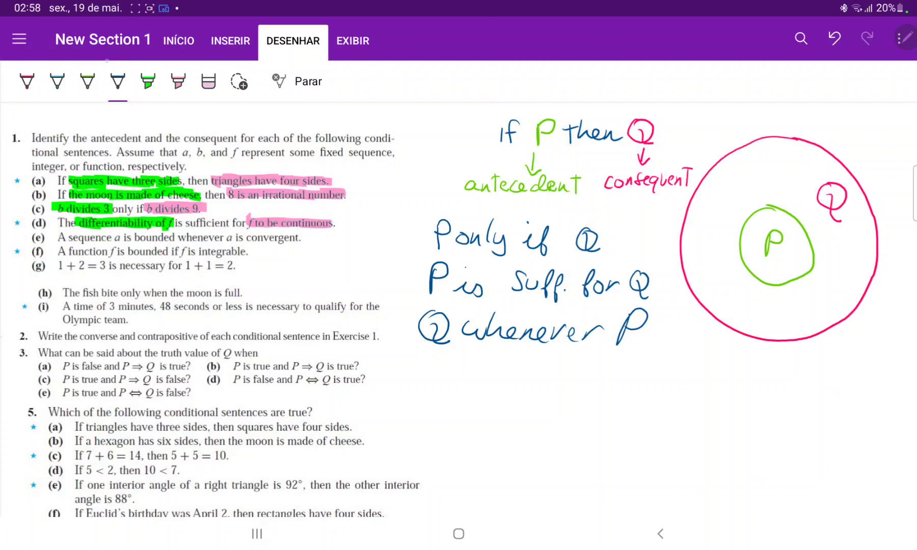
click(147, 81)
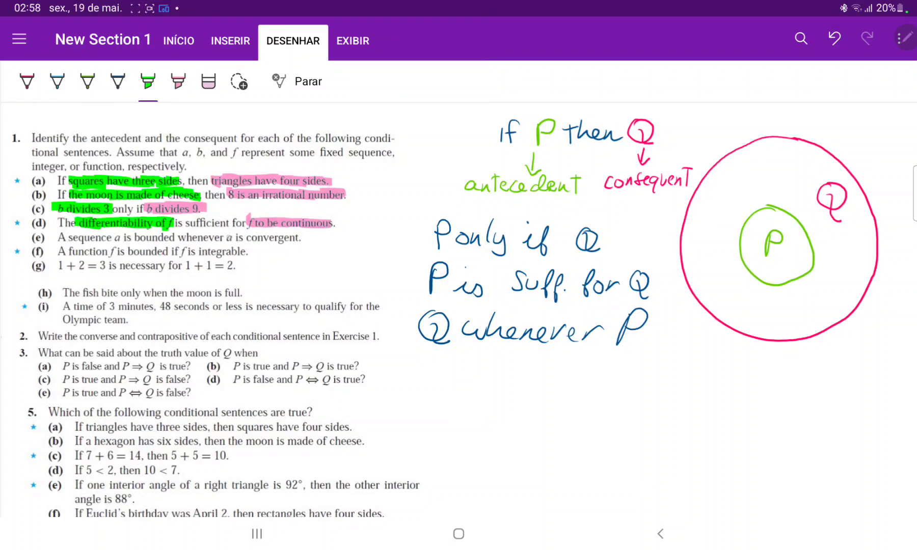
drag(224, 238, 299, 237)
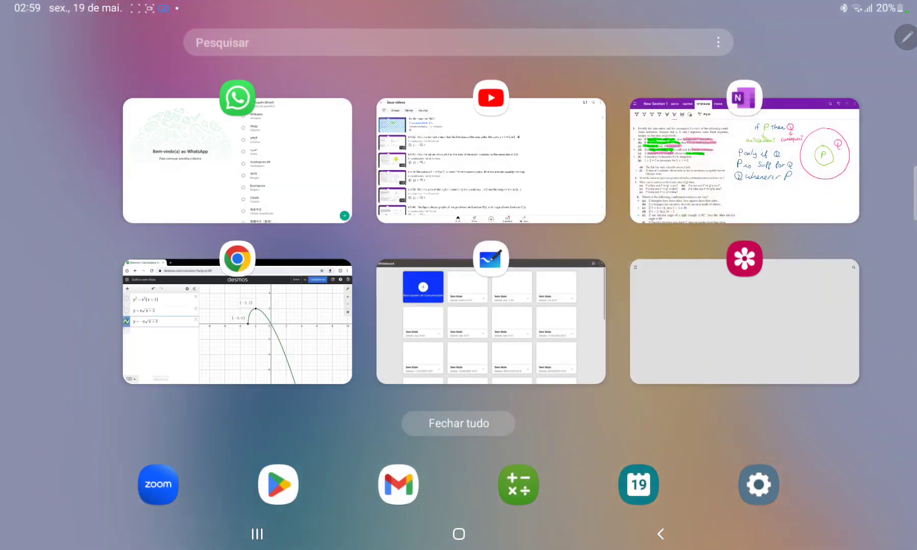
- Return to the OneNote notebook page from the recent apps screen
click(743, 97)
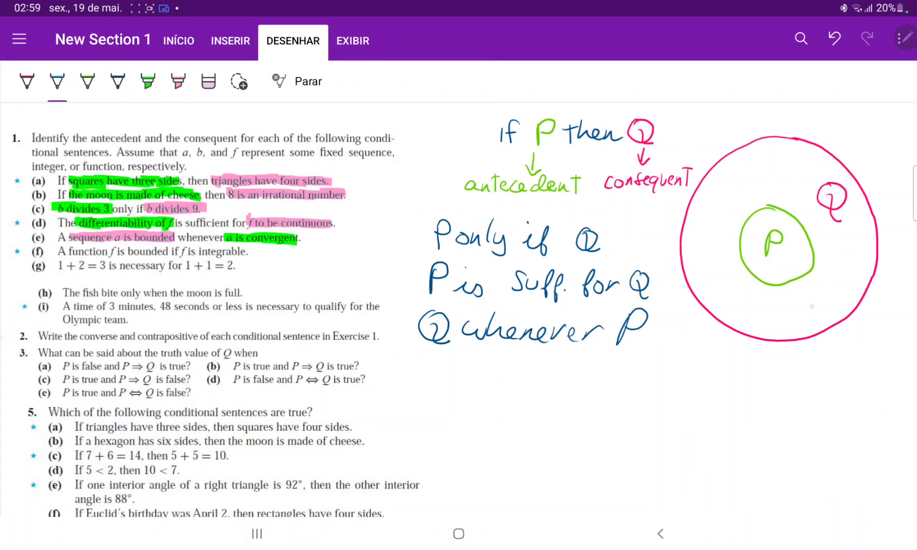
- Draw a small circle inside Q outside P and handwrite 'Q if P' below 'Q whenever P'
drag(795, 298, 812, 316)
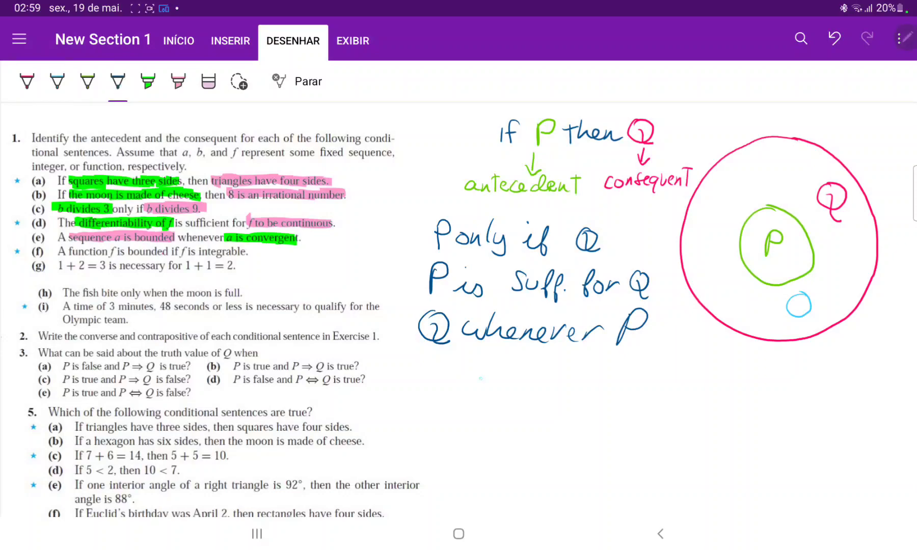
drag(421, 374, 467, 365)
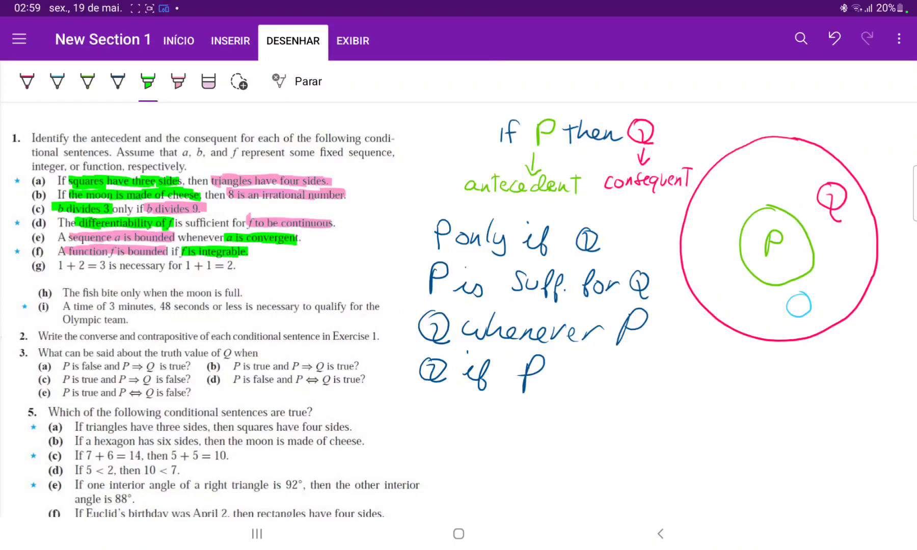
click(57, 80)
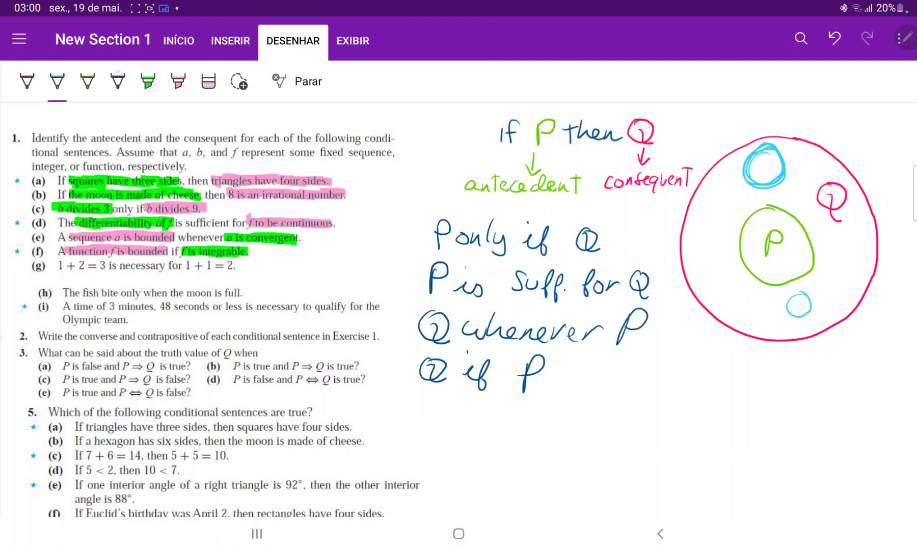
- Mark a dot inside P and handwrite 'Q is necessary for P'
click(118, 81)
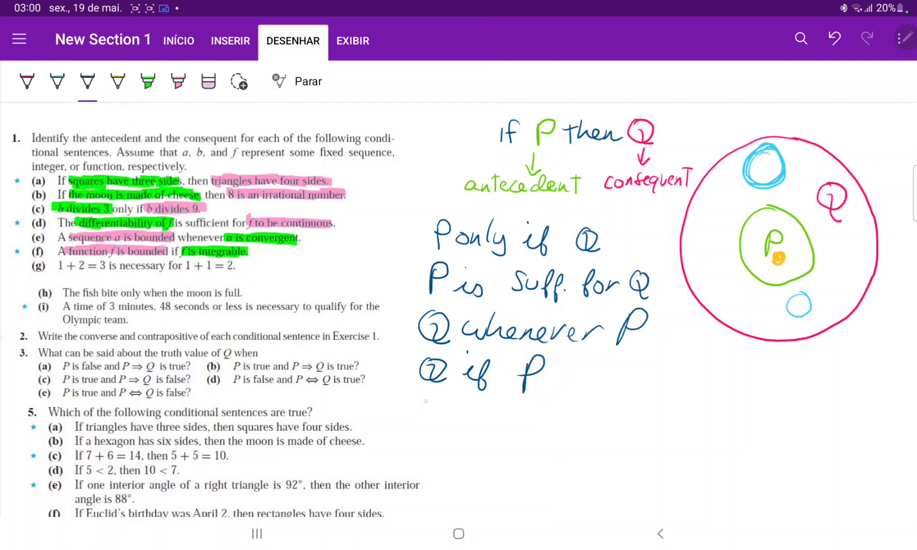
drag(418, 418, 491, 415)
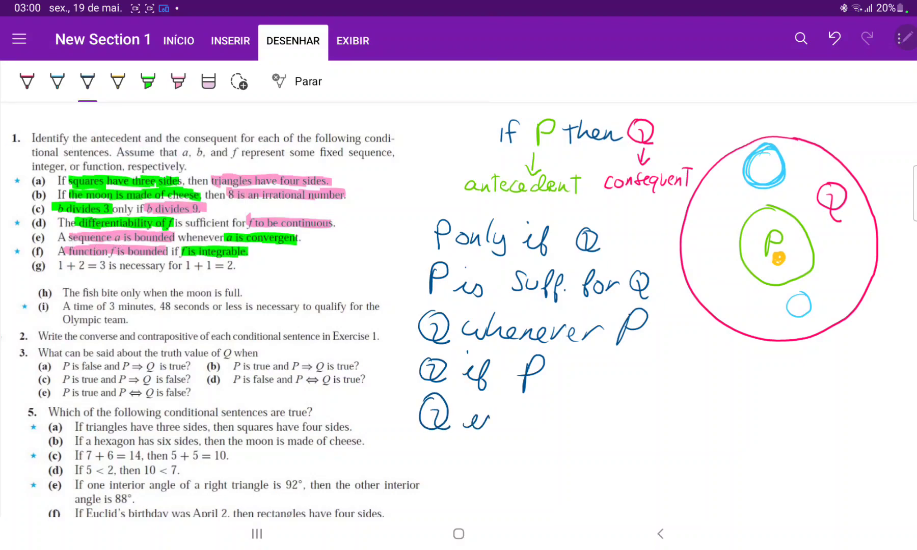
drag(462, 418, 564, 418)
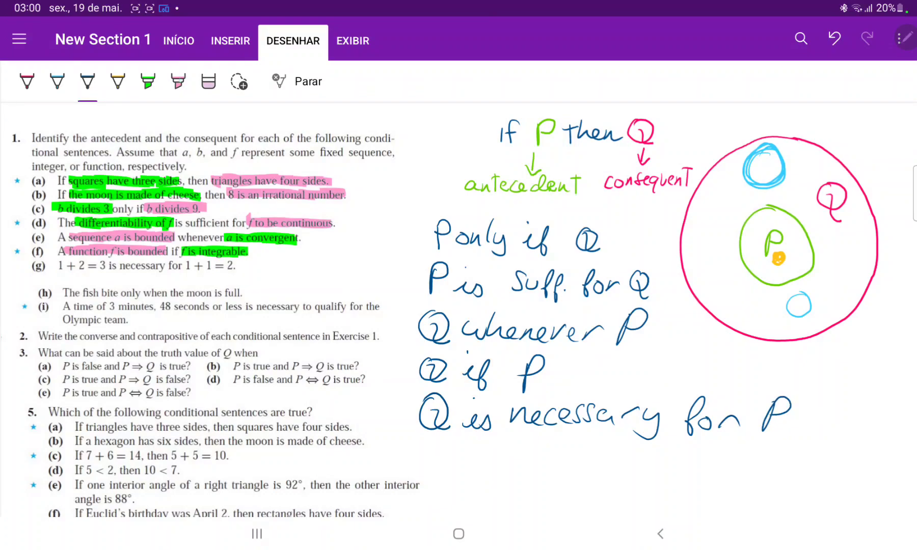
click(178, 82)
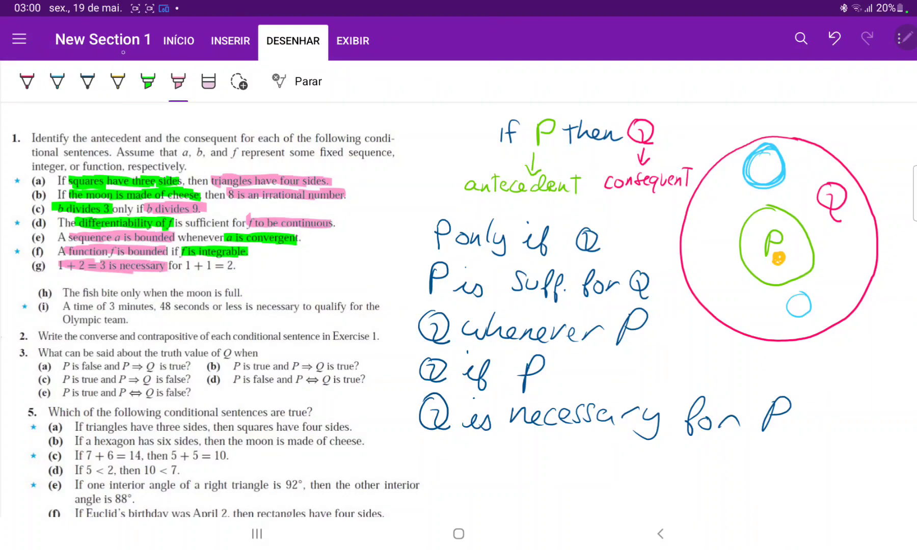
- Highlight '1 + 1 = 2' in item (g) green as the antecedent
click(147, 82)
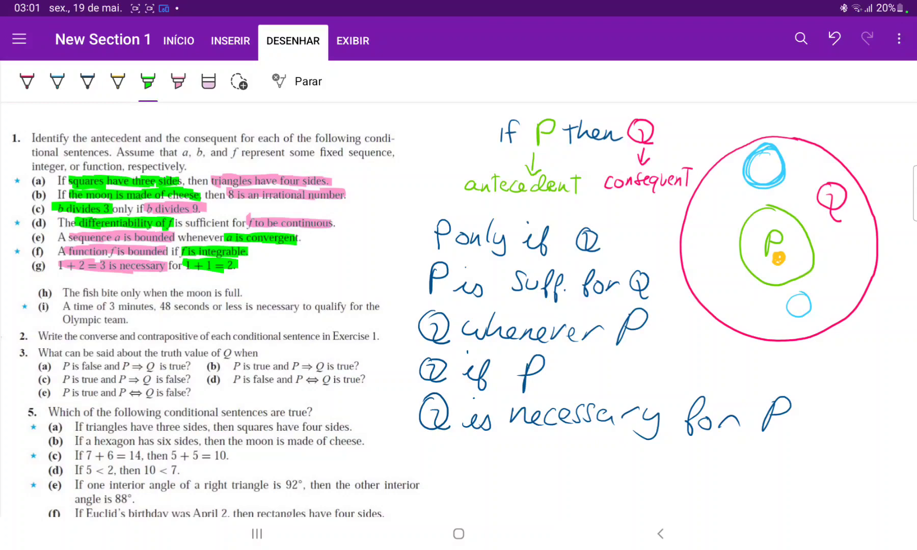
click(178, 82)
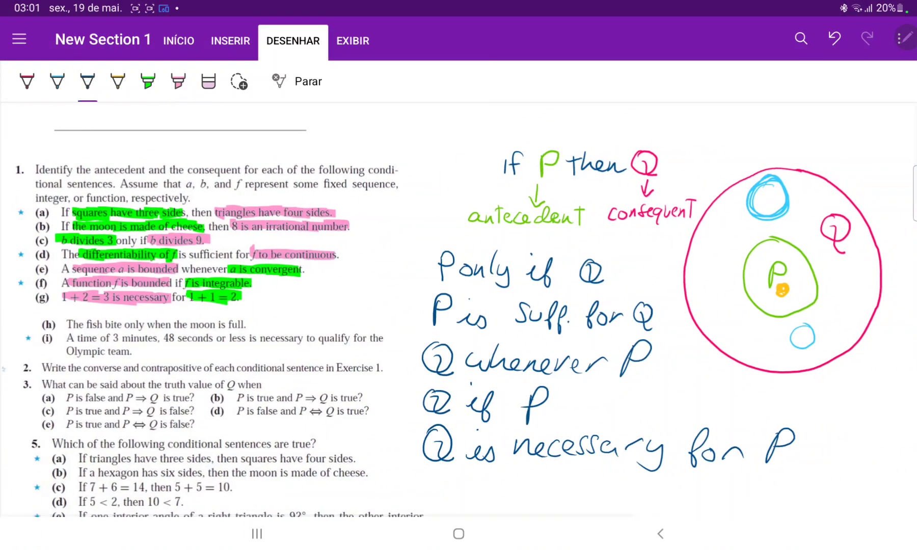
- Handwrite 'P only when Q' beneath 'Q is necessary for P' and scroll down
drag(421, 479, 485, 485)
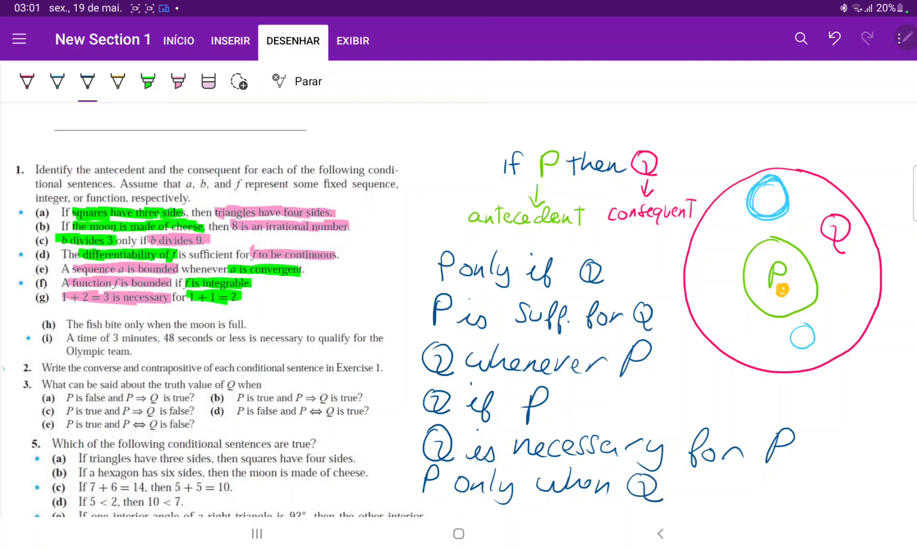
scroll(down, 3)
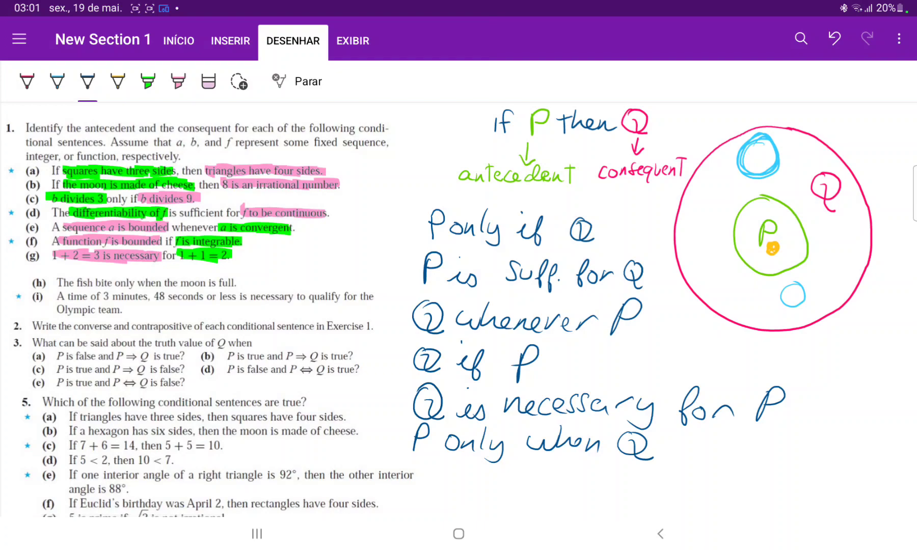
- Highlight item (h) and (i)'s time phrase pink, and 'qualify for the Olympic team' green
click(147, 81)
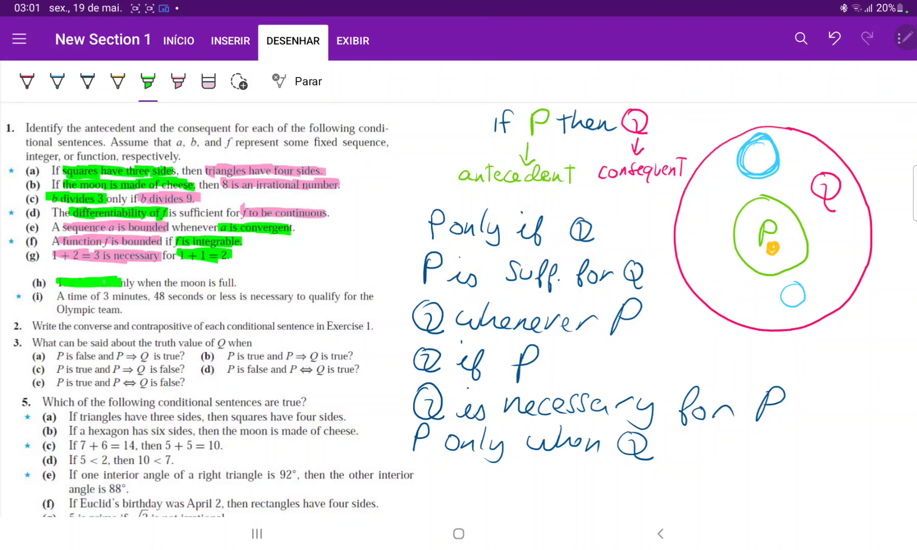
click(178, 81)
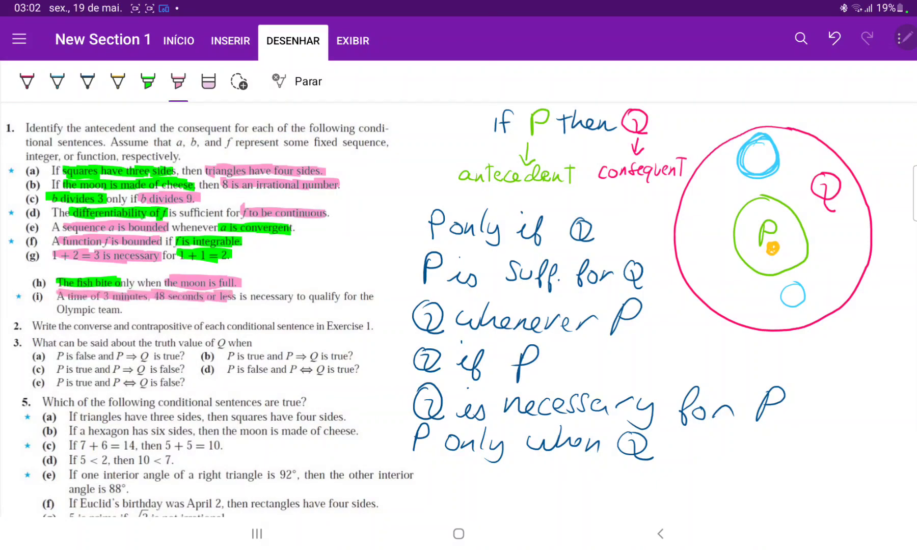
click(147, 82)
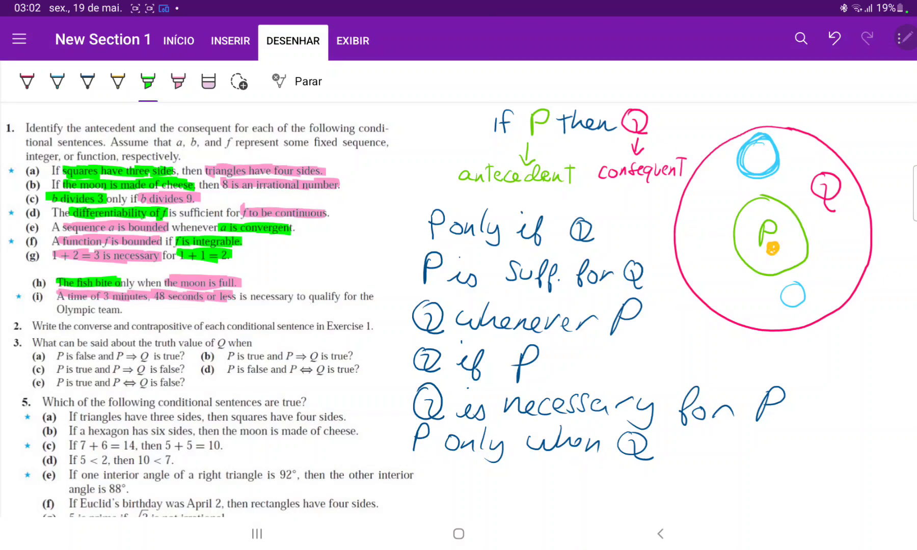
drag(298, 296, 380, 297)
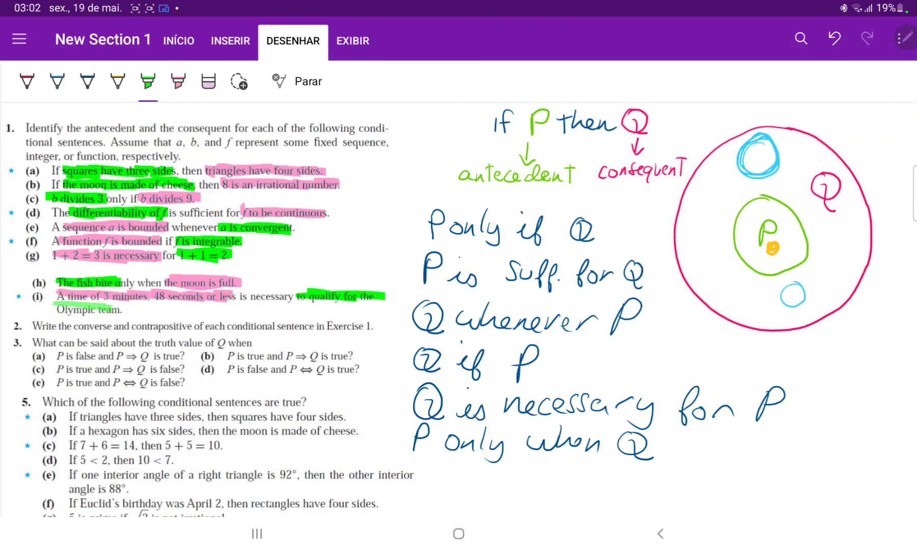